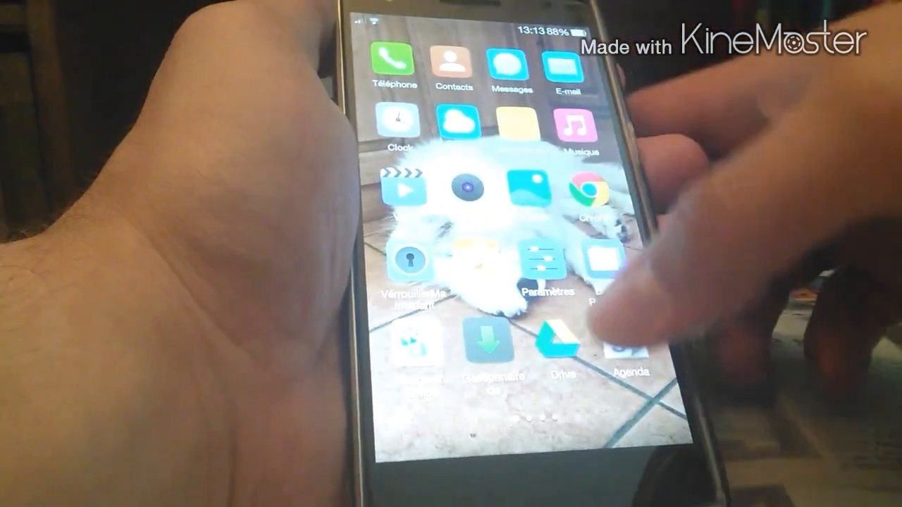
# - Leave the Économiseur de données screen for the home page with Calculator, Theme and Tools
pyautogui.hscroll(-3)
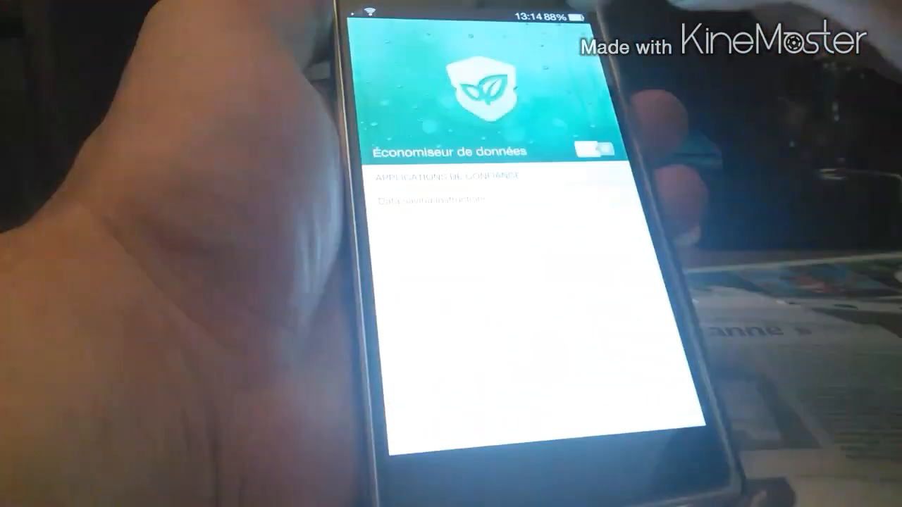
pyautogui.click(592, 150)
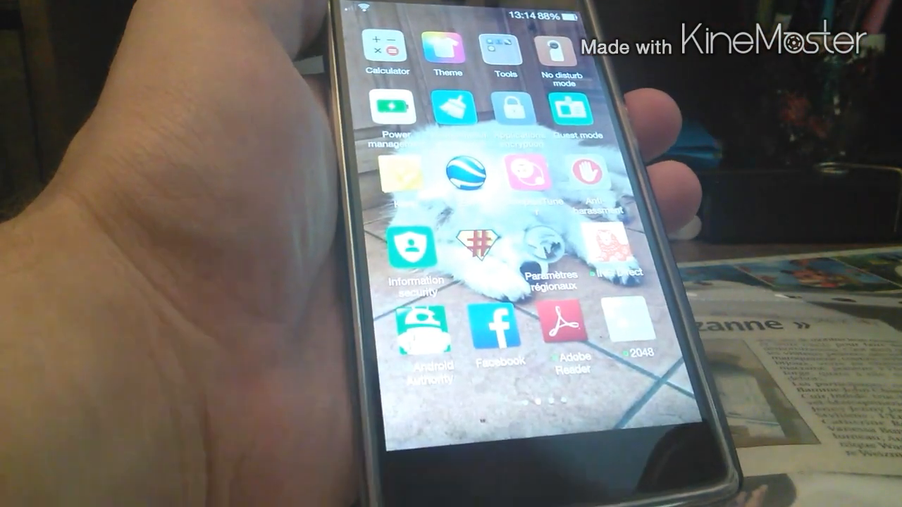
# - Swipe to the home page holding Play Store, YouTube, Maps and Gmail
pyautogui.click(502, 109)
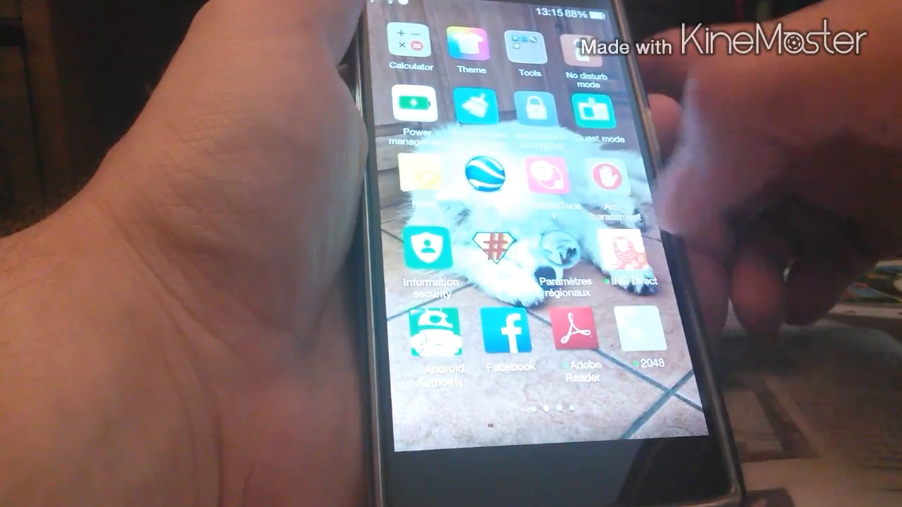
pyautogui.hscroll(-3)
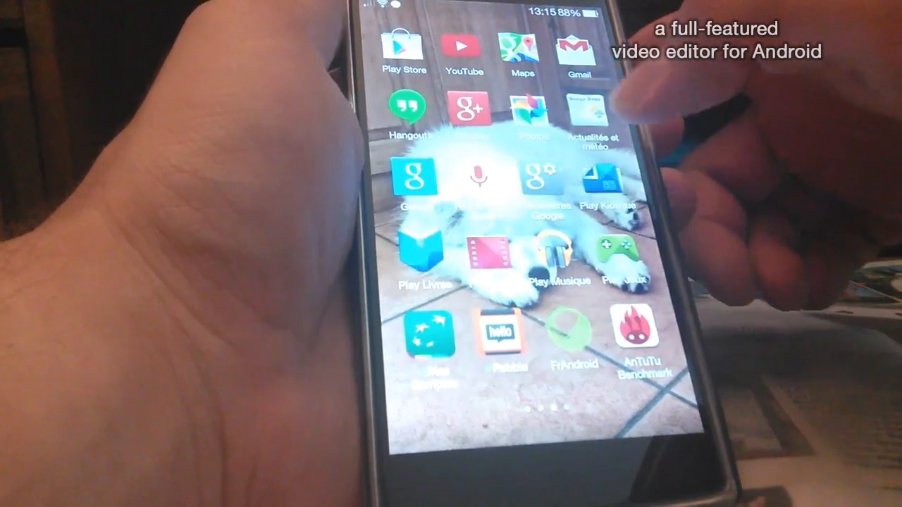